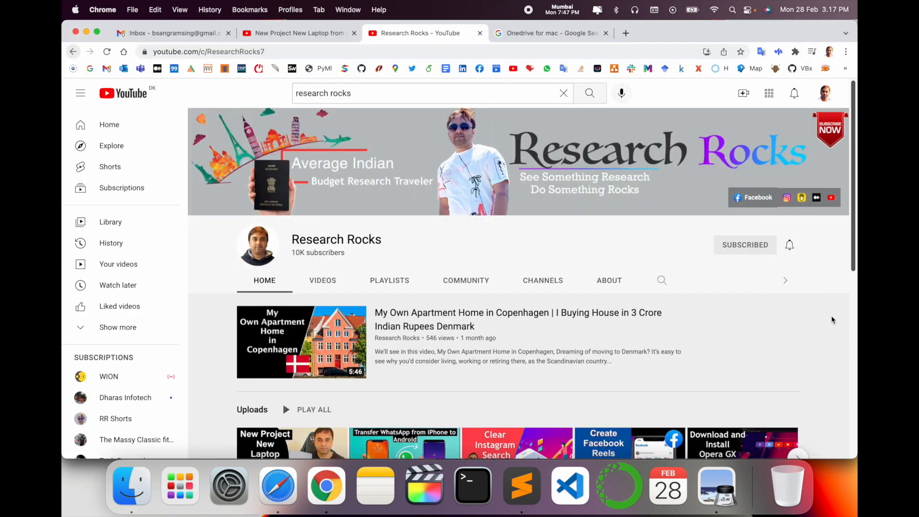
Step: Select the Research Rocks channel name and open a new Google tab
{"action": "double_click", "coordinate": [336, 239]}
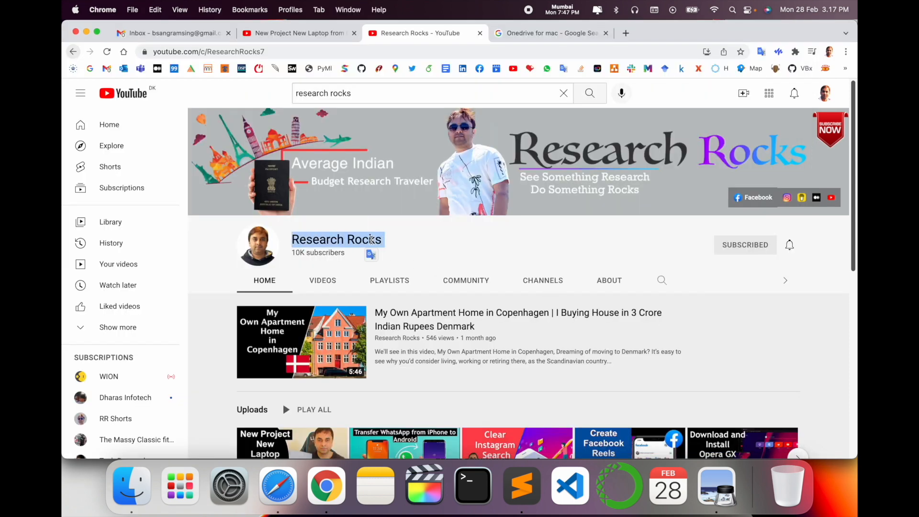
{"action": "left_click", "coordinate": [545, 33]}
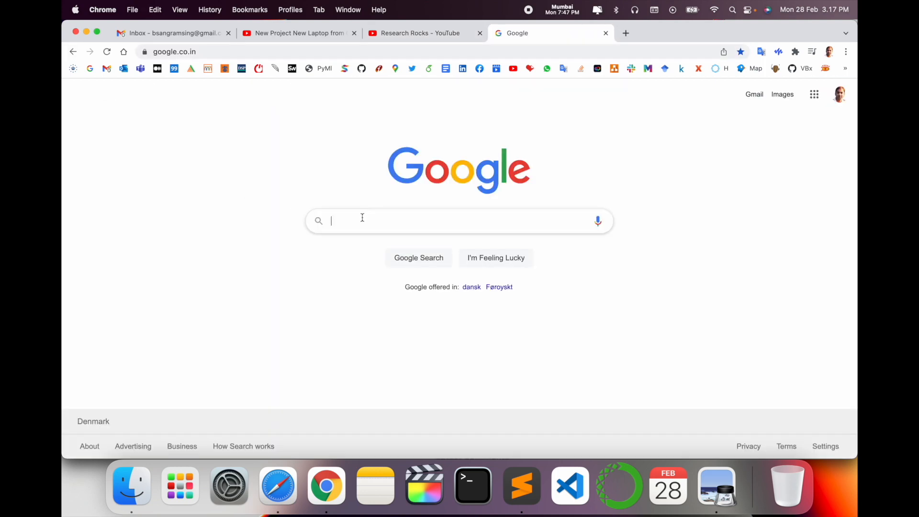
Step: Search Google for 'Onedrive for mac' and open Microsoft's OneDrive download result
{"action": "type", "text": "Onedrive for ma"}
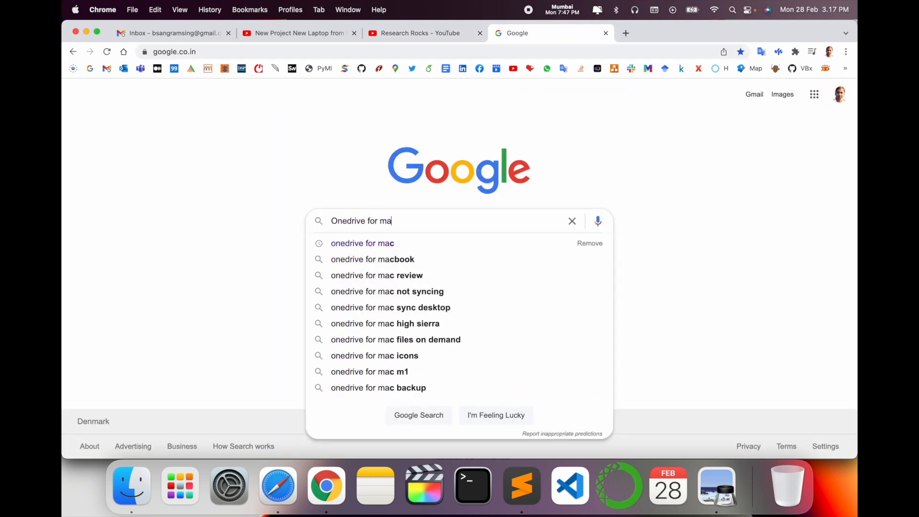
{"action": "left_click", "coordinate": [362, 243]}
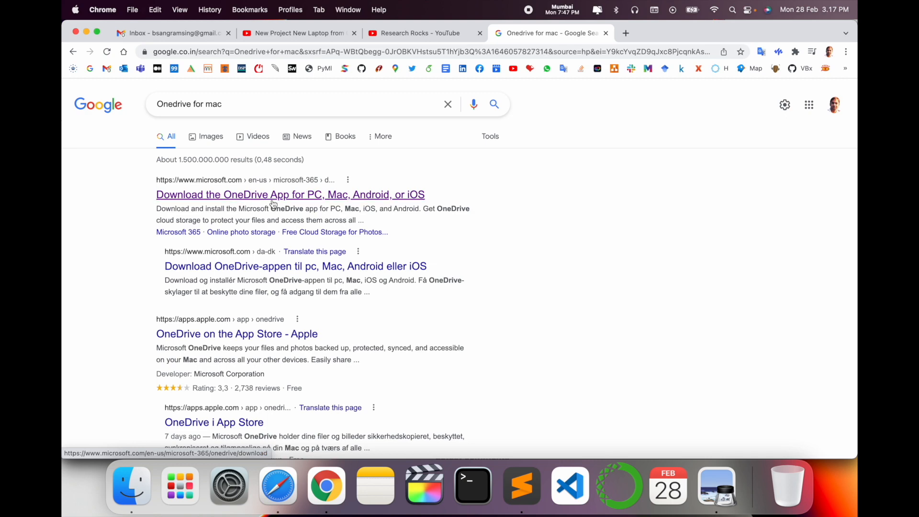
{"action": "left_click", "coordinate": [290, 194]}
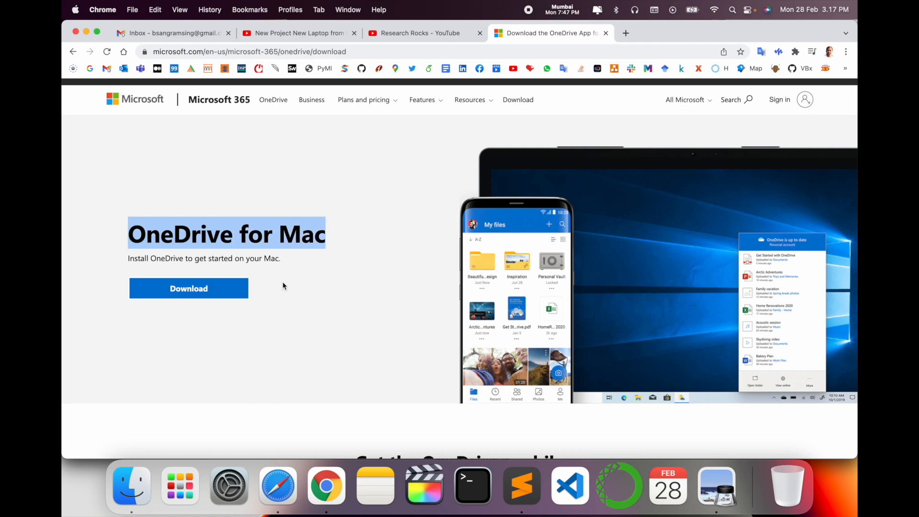
Step: Download OneDrive.pkg from the Microsoft 365 site and open the installer
{"action": "left_click", "coordinate": [188, 288]}
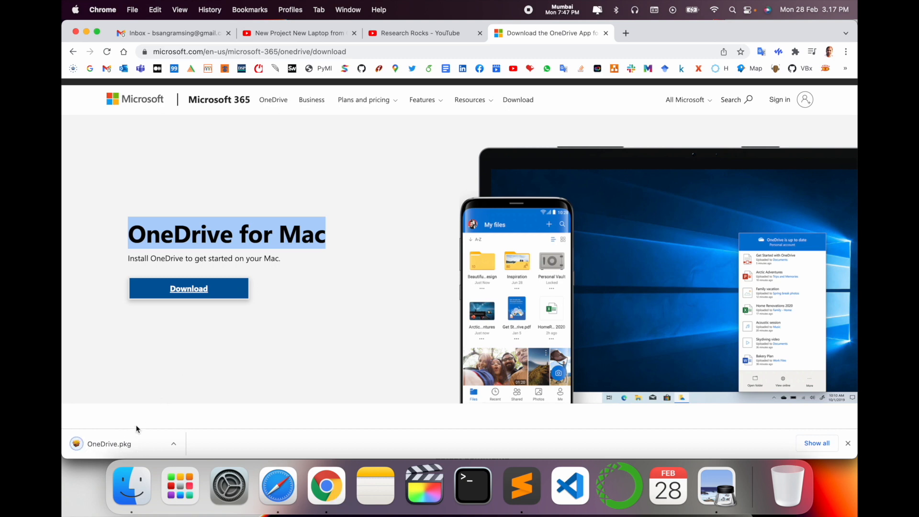
{"action": "left_click", "coordinate": [110, 444]}
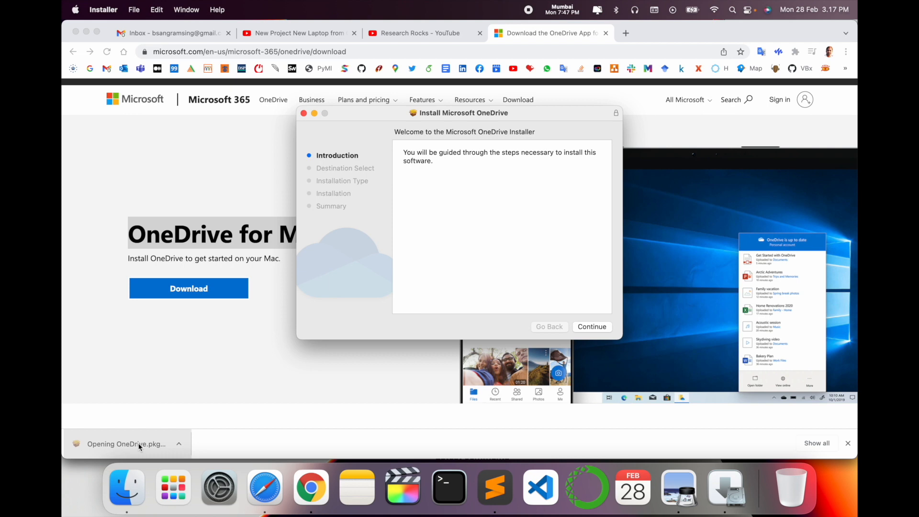
Step: Run the standard OneDrive install, authorise it with the password, then close Installer
{"action": "left_click", "coordinate": [591, 326]}
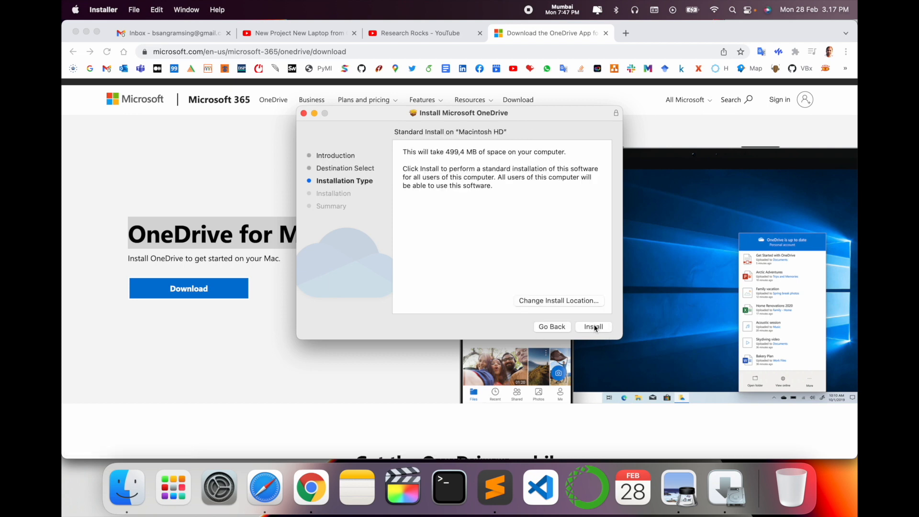
{"action": "left_click", "coordinate": [593, 327]}
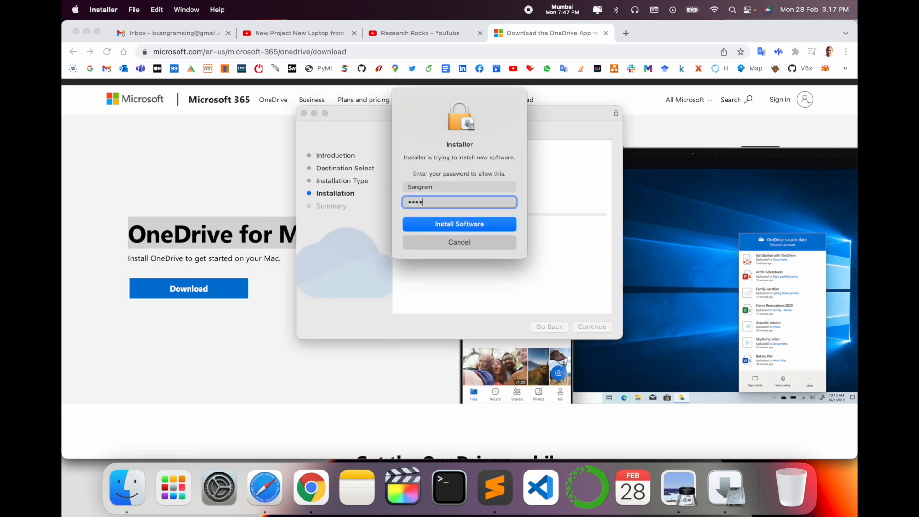
{"action": "left_click", "coordinate": [459, 224]}
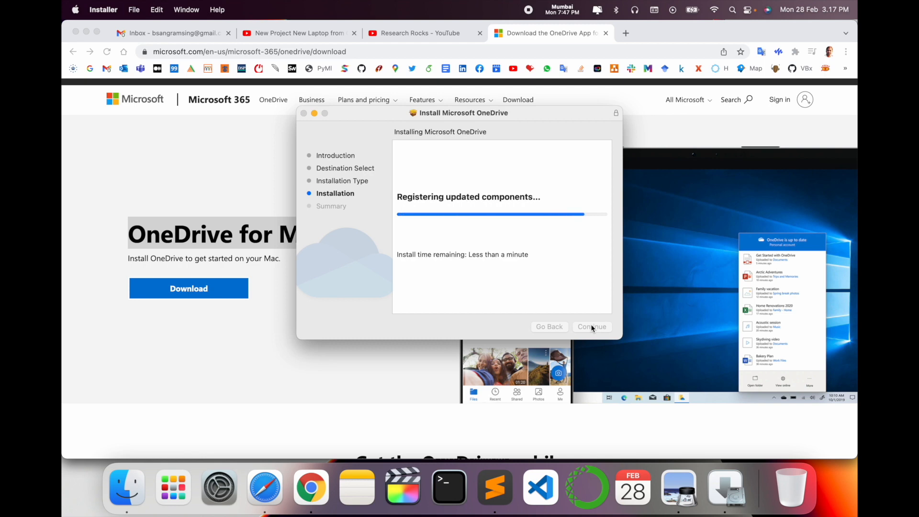
{"action": "mouse_move", "coordinate": [368, 115]}
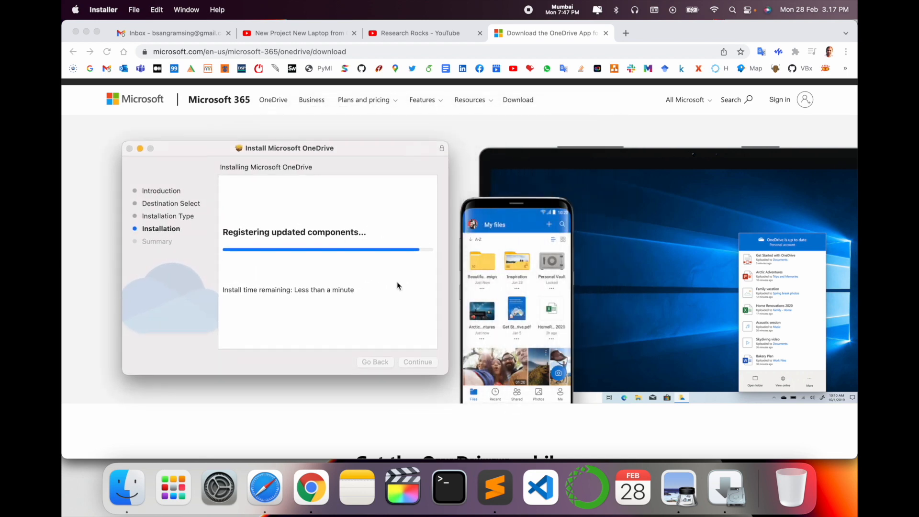
{"action": "mouse_move", "coordinate": [448, 376]}
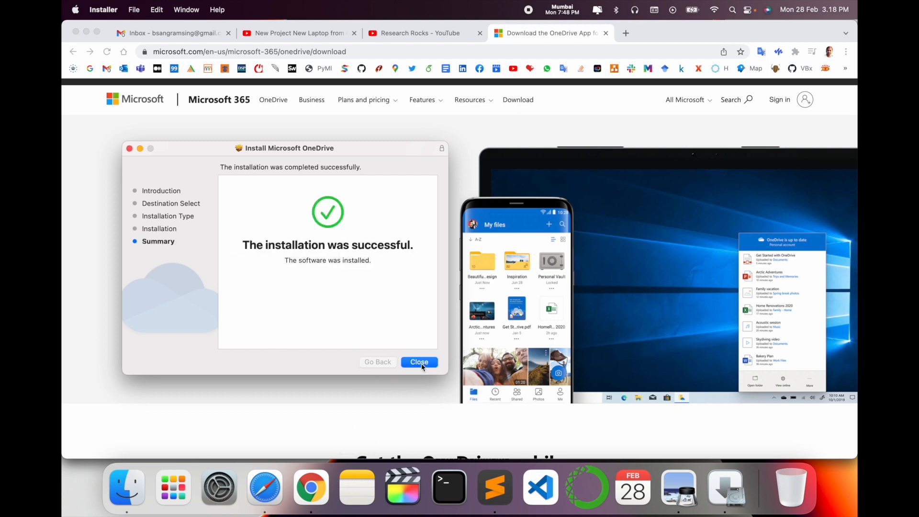
{"action": "left_click", "coordinate": [419, 362]}
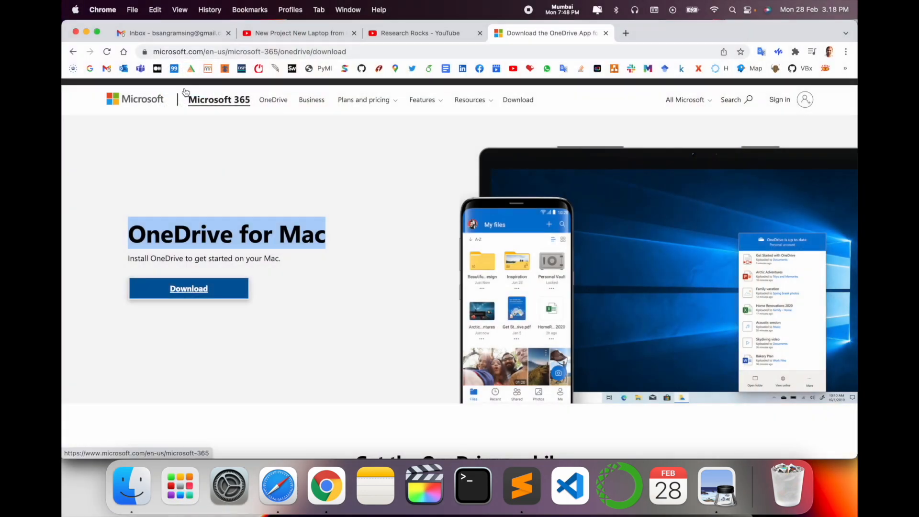
{"action": "mouse_move", "coordinate": [554, 212]}
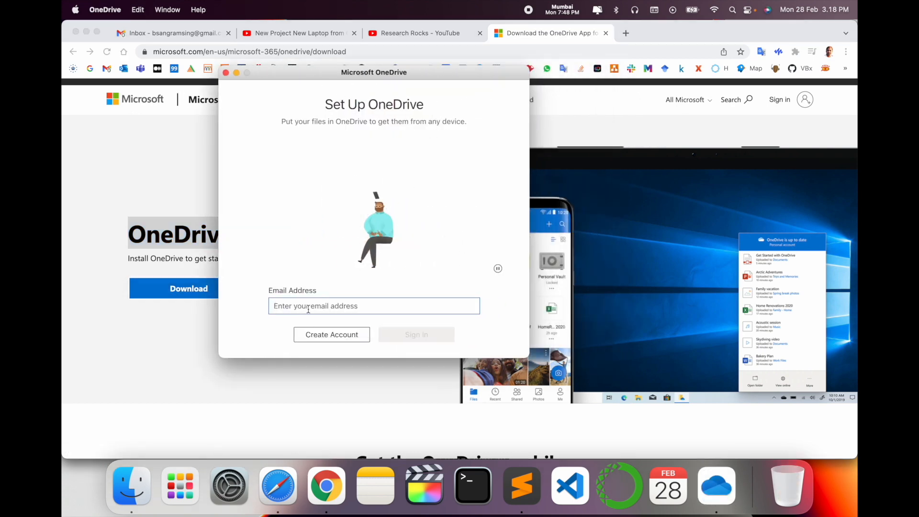
{"action": "type", "text": "bsangra"}
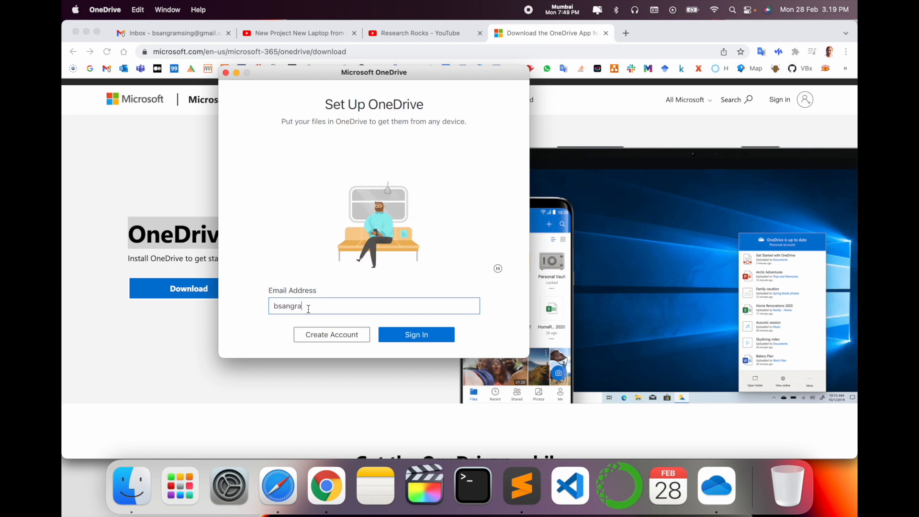
{"action": "left_click", "coordinate": [415, 334]}
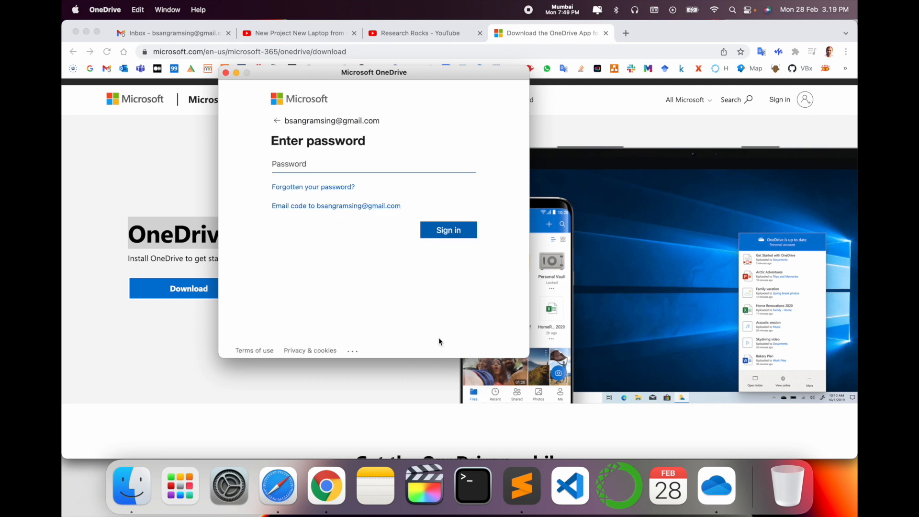
{"action": "left_click", "coordinate": [448, 230]}
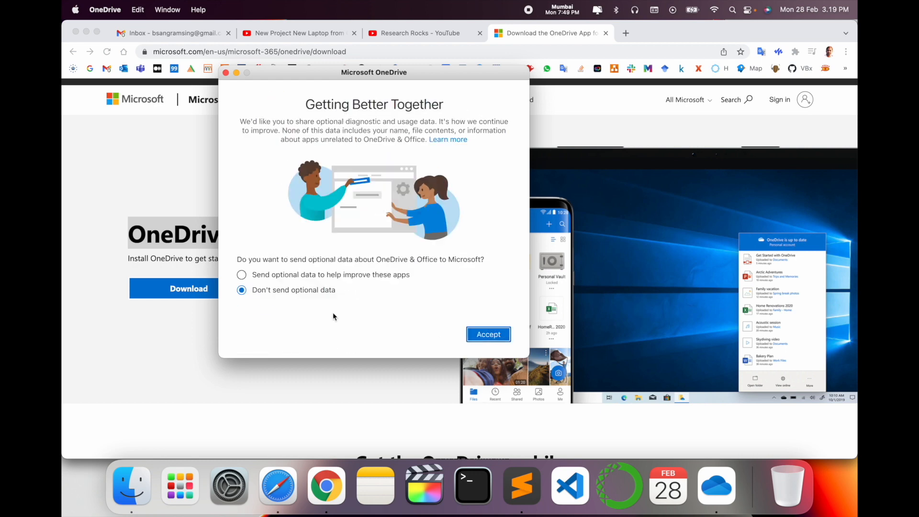
{"action": "left_click", "coordinate": [488, 334]}
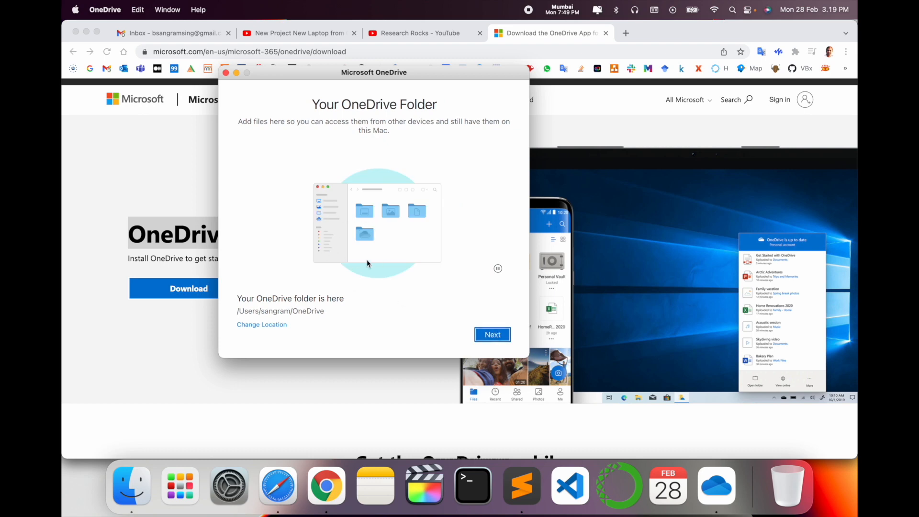
{"action": "mouse_move", "coordinate": [262, 303]}
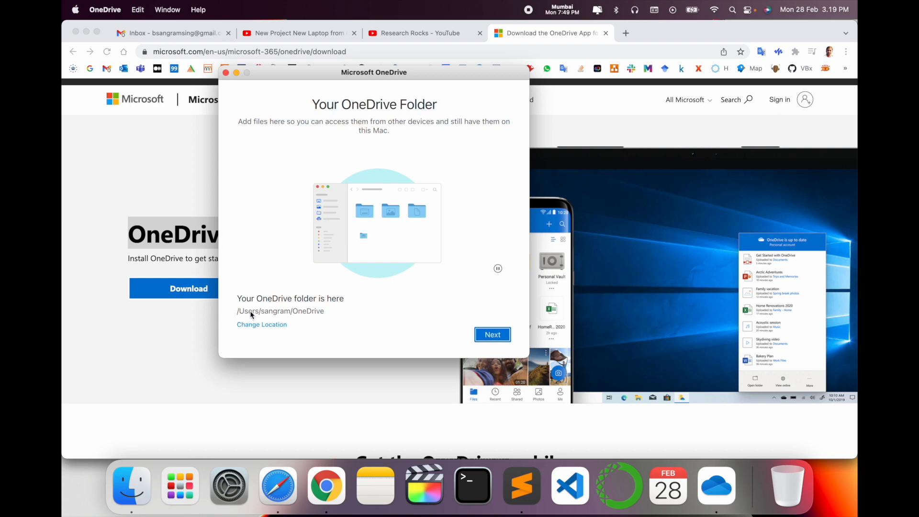
{"action": "mouse_move", "coordinate": [262, 324]}
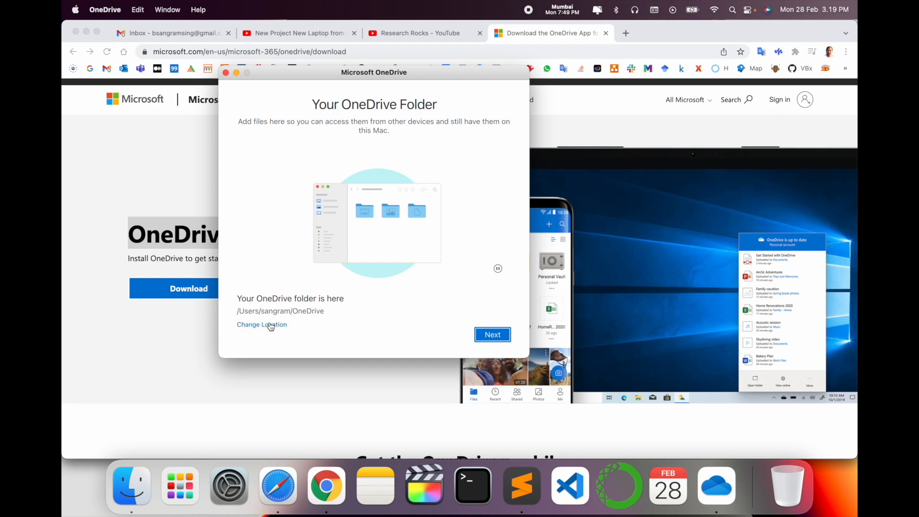
Step: Keep the default OneDrive folder location in the home folder
{"action": "left_click", "coordinate": [491, 334]}
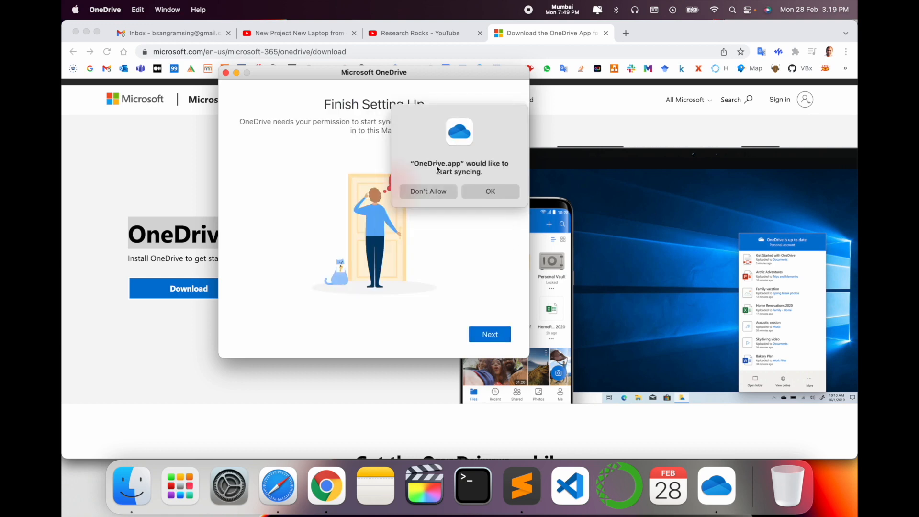
{"action": "mouse_move", "coordinate": [453, 178]}
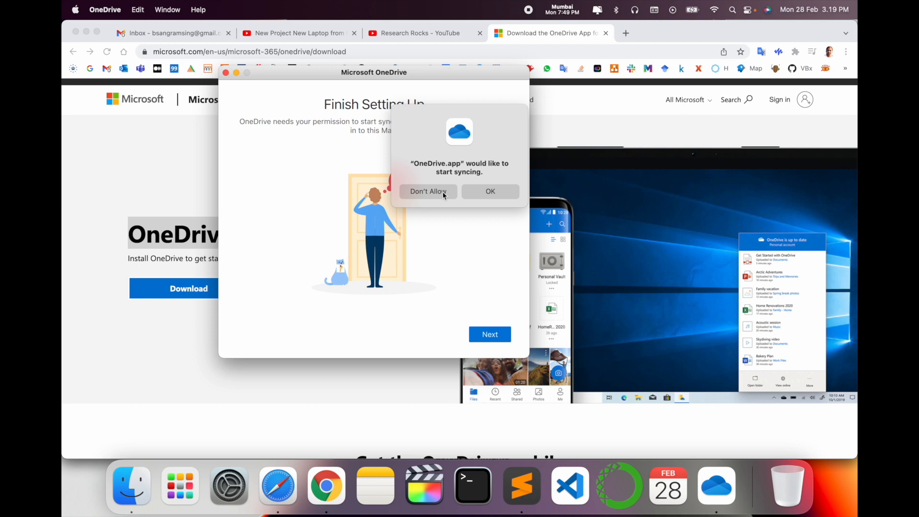
{"action": "mouse_move", "coordinate": [461, 193]}
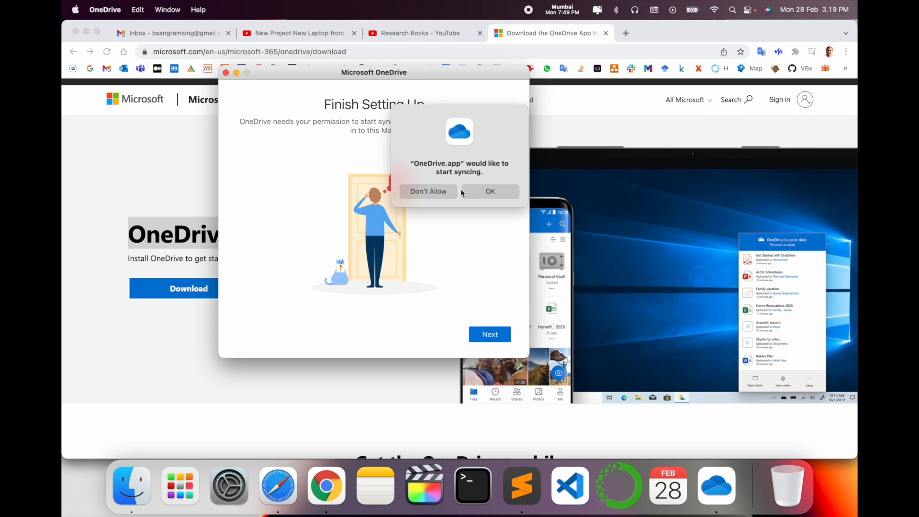
{"action": "mouse_move", "coordinate": [434, 201]}
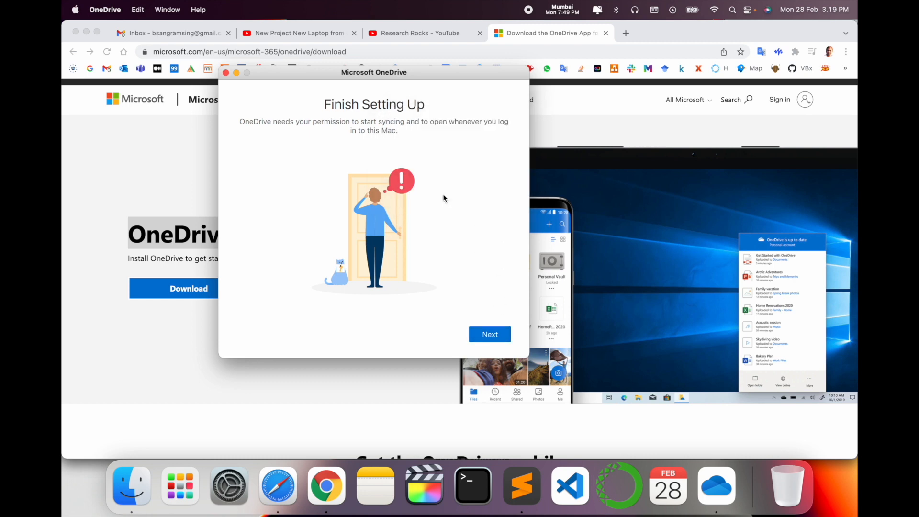
Step: Continue past sync permission and the file sharing tip, skipping the mobile app
{"action": "left_click", "coordinate": [489, 334]}
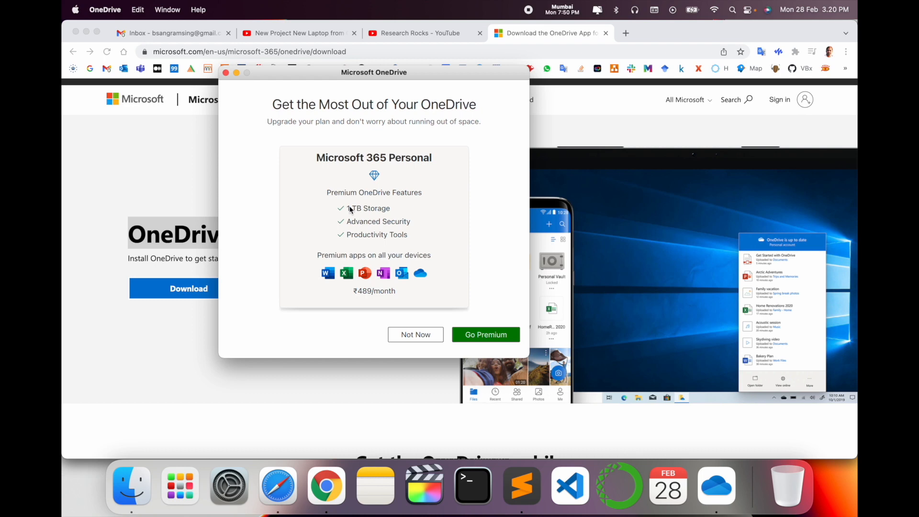
{"action": "mouse_move", "coordinate": [373, 305]}
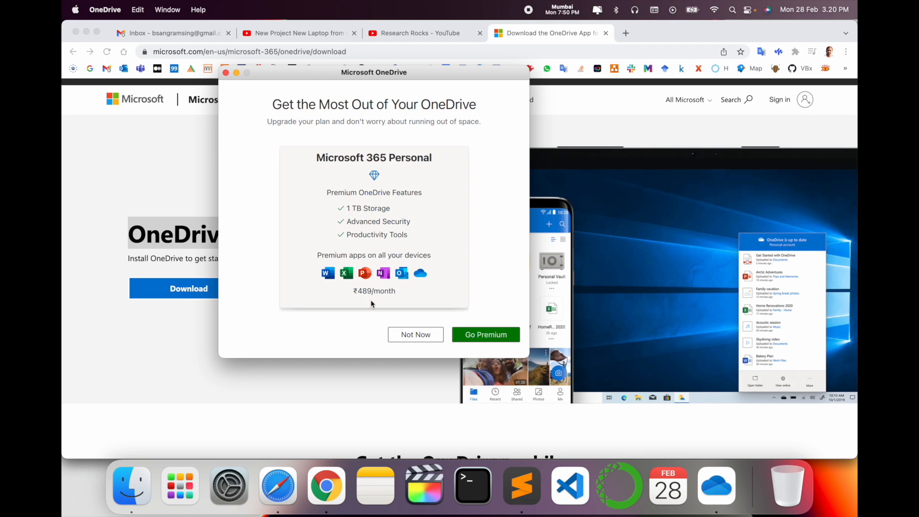
{"action": "mouse_move", "coordinate": [397, 295]}
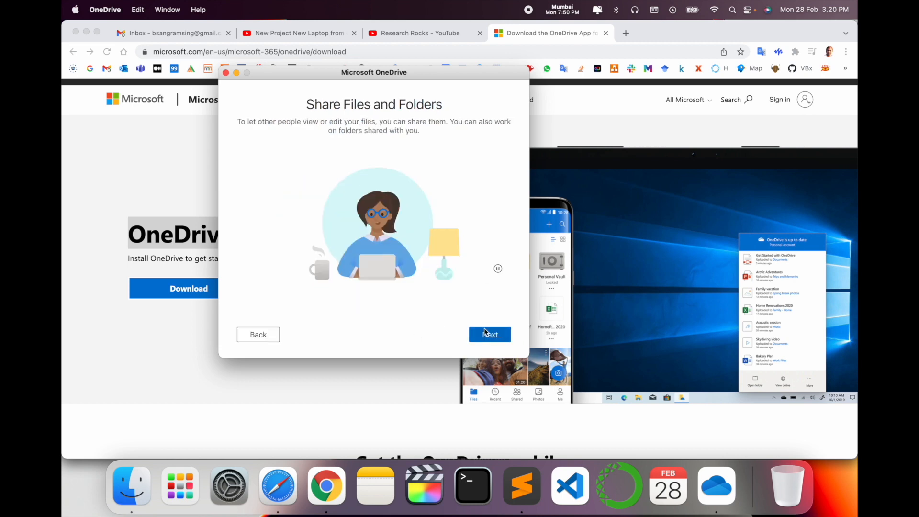
{"action": "left_click", "coordinate": [489, 334]}
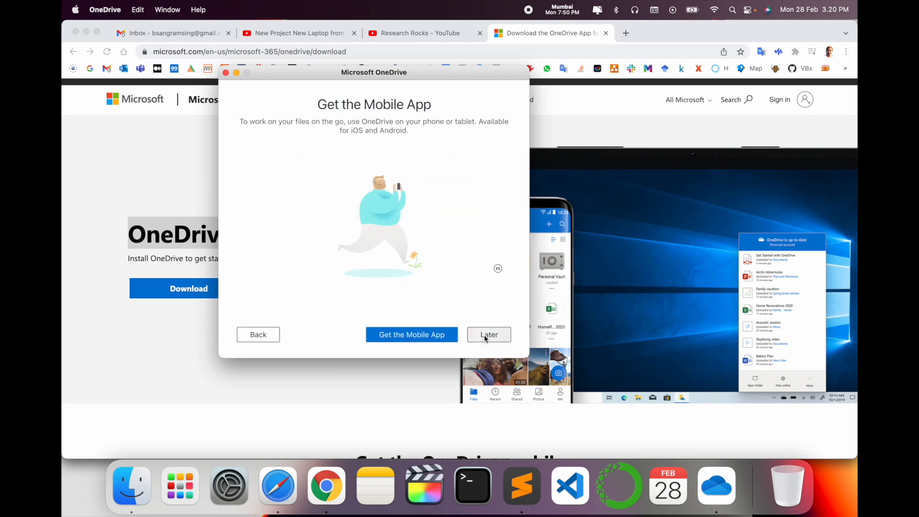
{"action": "left_click", "coordinate": [487, 334]}
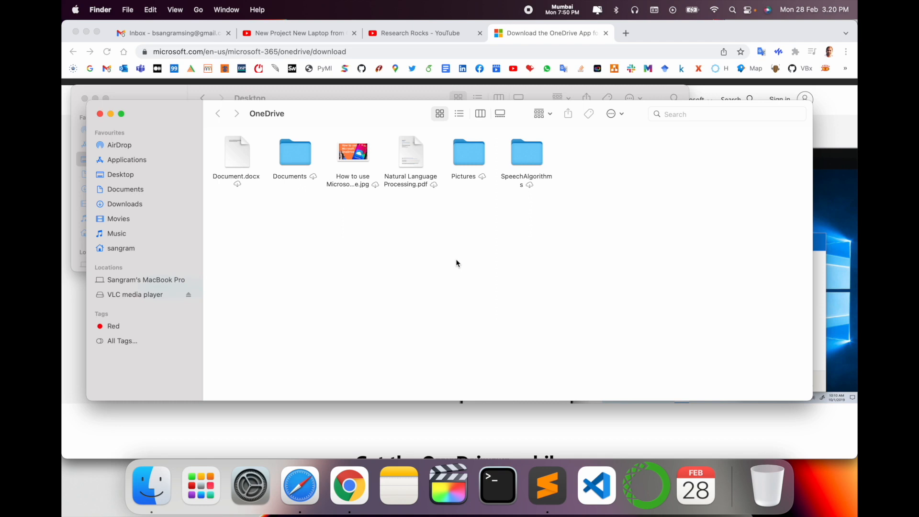
Step: View the 'How to use Microsoft OneDrive' image in Preview, then close it
{"action": "left_click", "coordinate": [526, 151]}
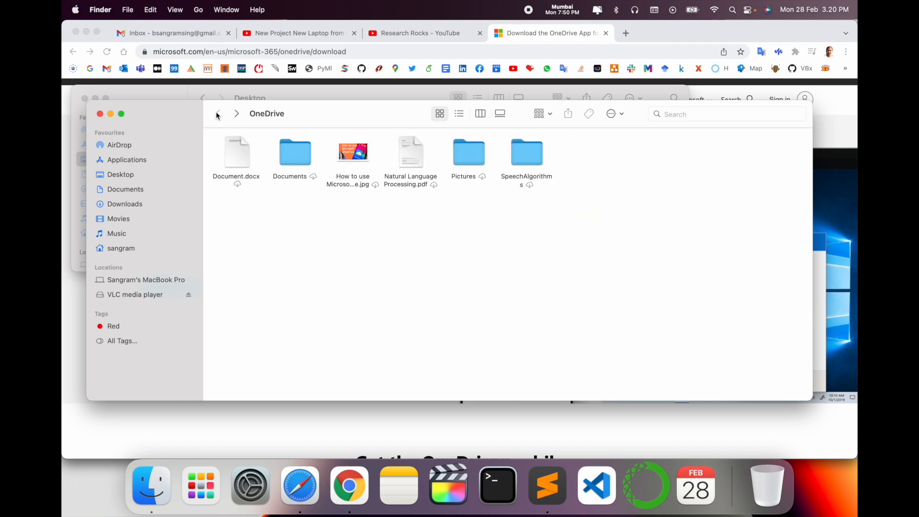
{"action": "double_click", "coordinate": [526, 152]}
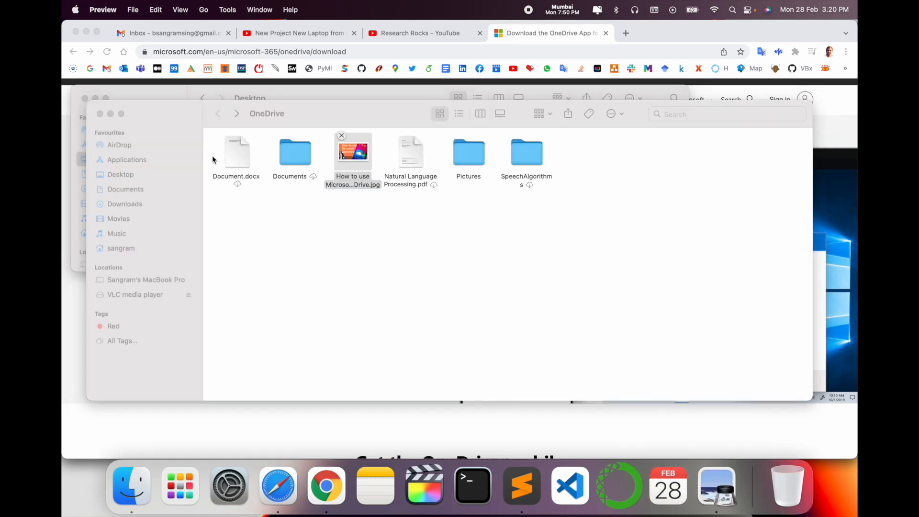
{"action": "double_click", "coordinate": [352, 151]}
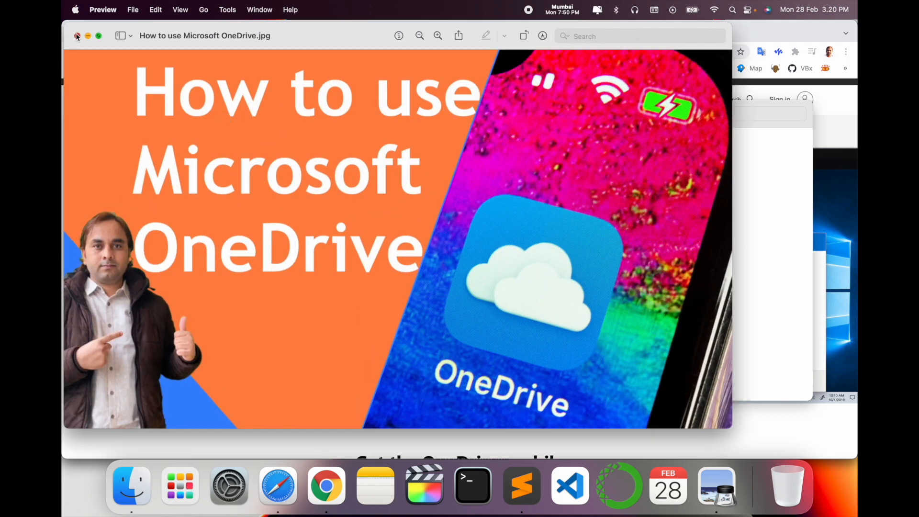
{"action": "left_click", "coordinate": [76, 36]}
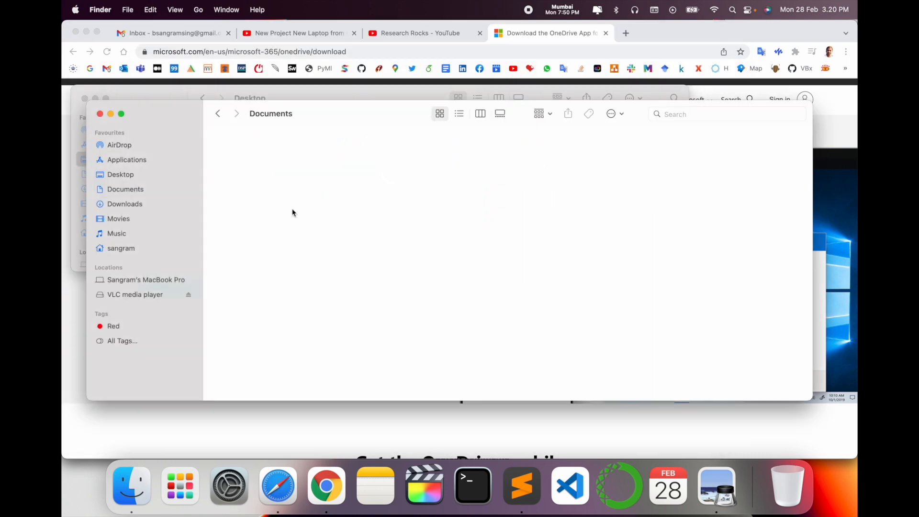
Step: Browse the Documents subfolder (class.url, Office Lens, plan.pdf), then return to OneDrive
{"action": "left_click", "coordinate": [218, 113]}
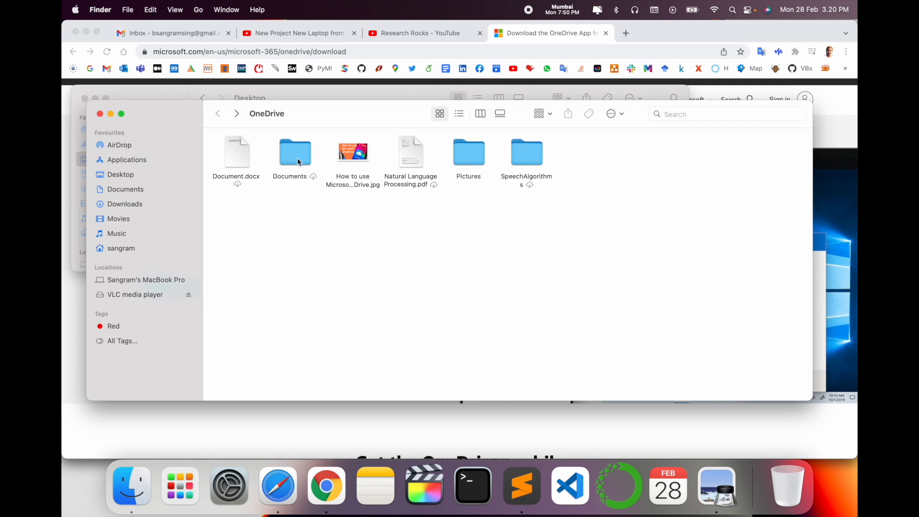
{"action": "double_click", "coordinate": [295, 152]}
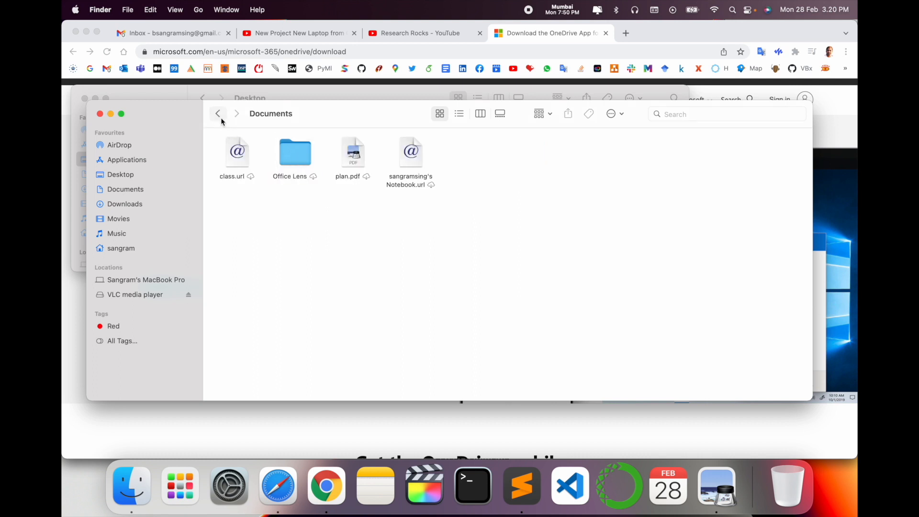
{"action": "left_click", "coordinate": [217, 113]}
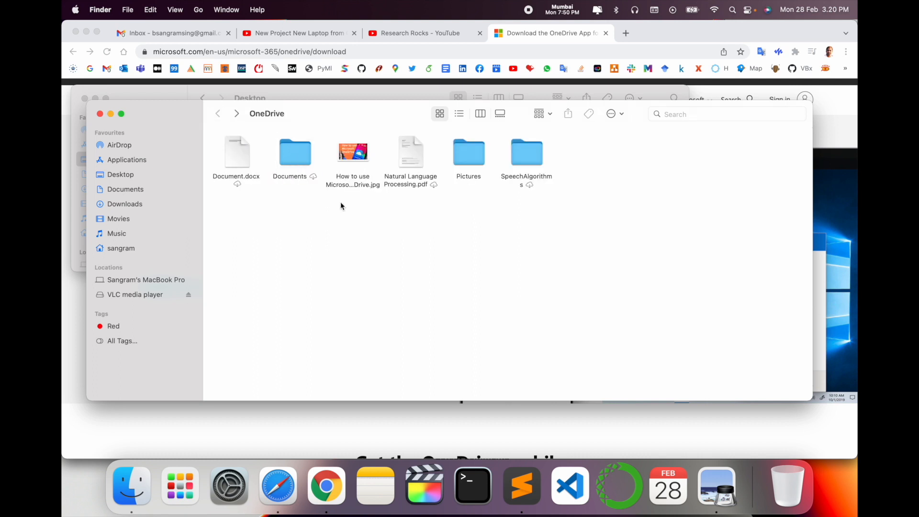